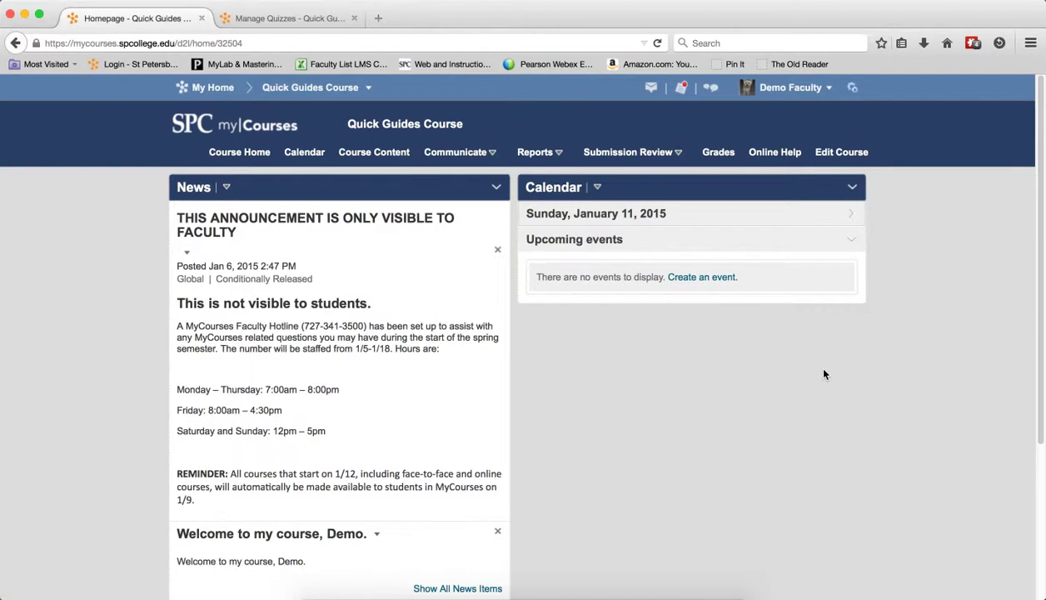
mouse_move(652, 159)
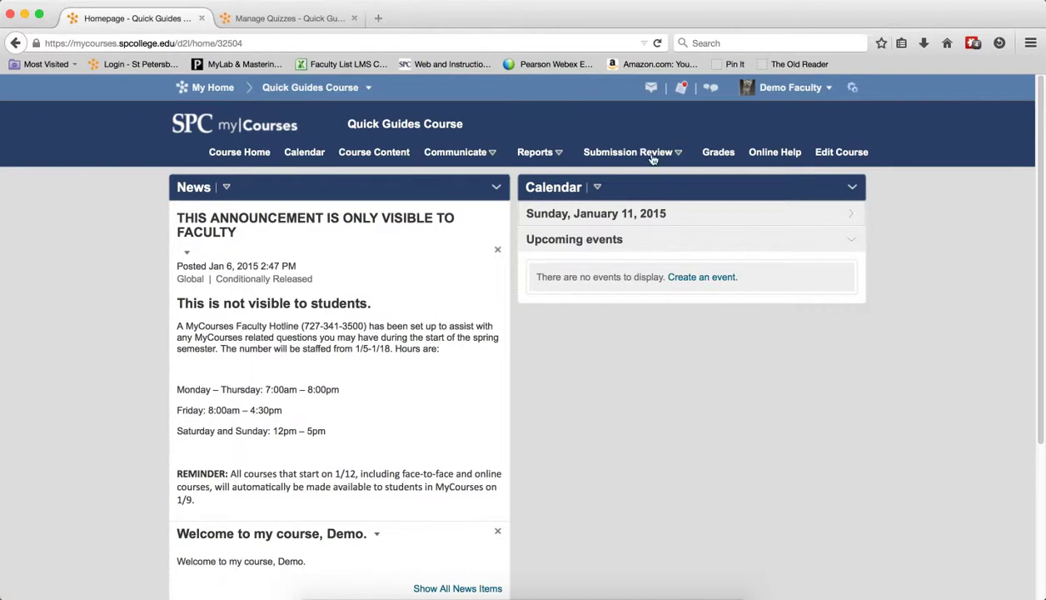
Go to the course's Quizzes tool from the navbar to reach Manage Quizzes.
click(628, 151)
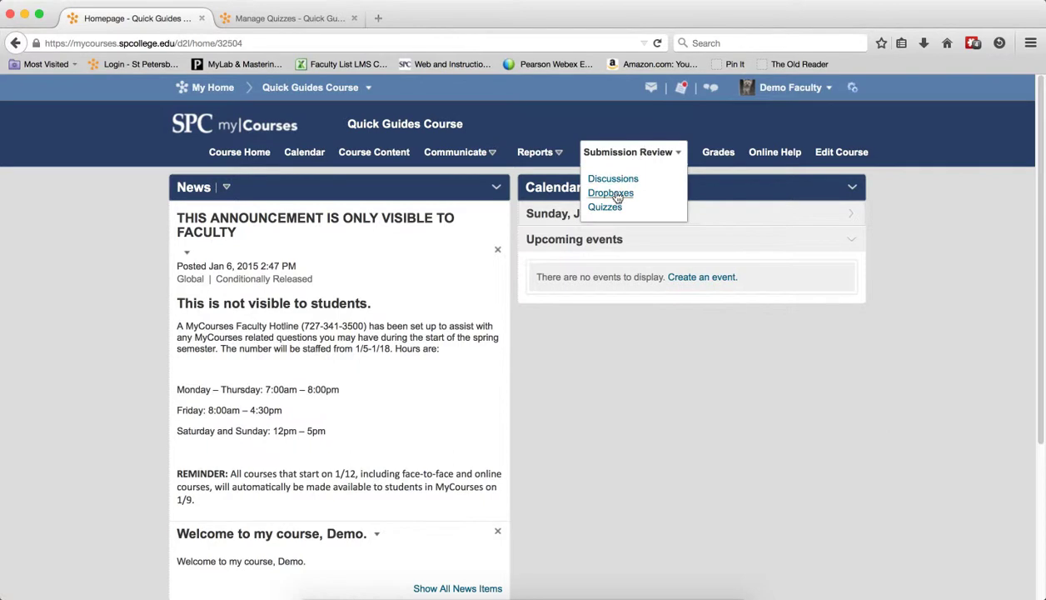
click(605, 206)
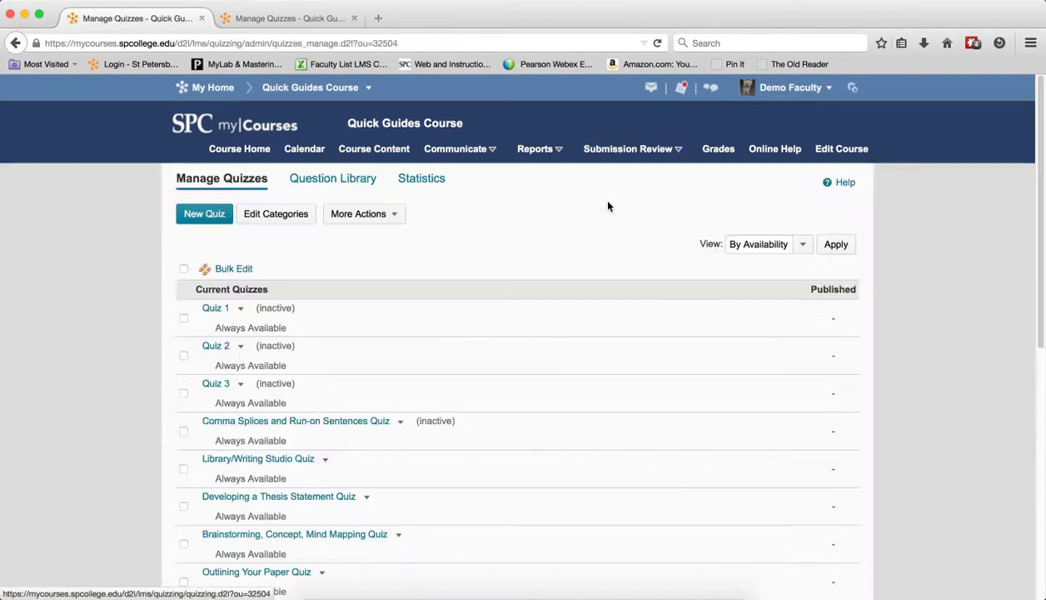
From the Question Library, begin creating a new Section via the New menu.
click(333, 178)
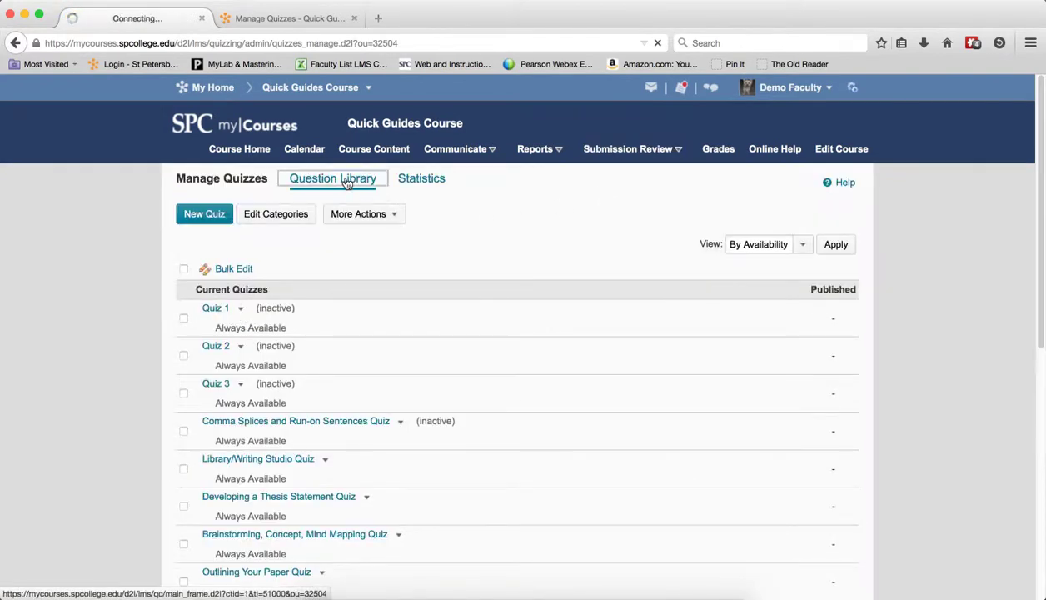
click(333, 178)
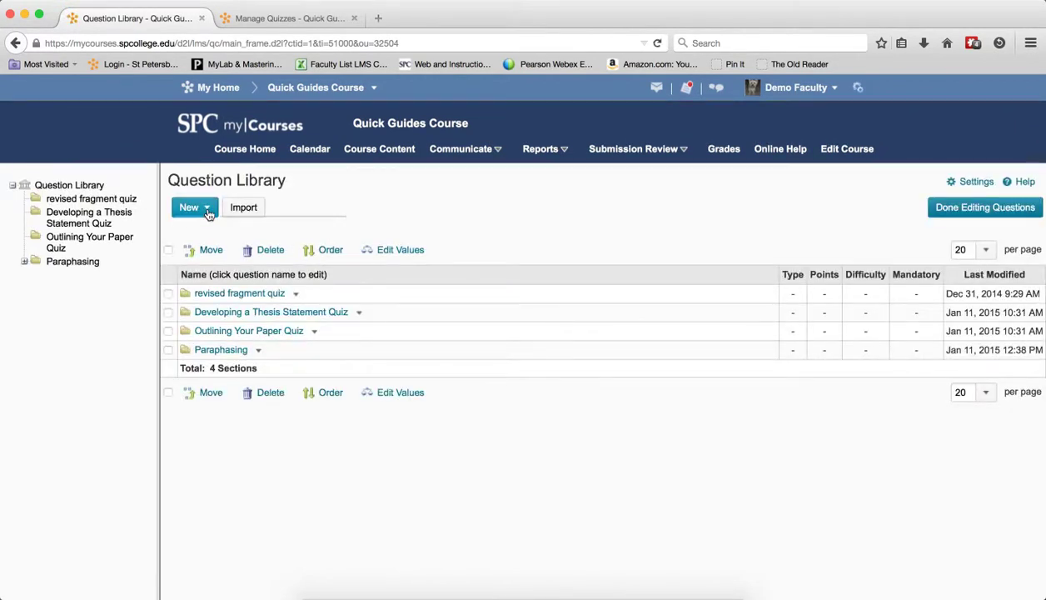
click(190, 206)
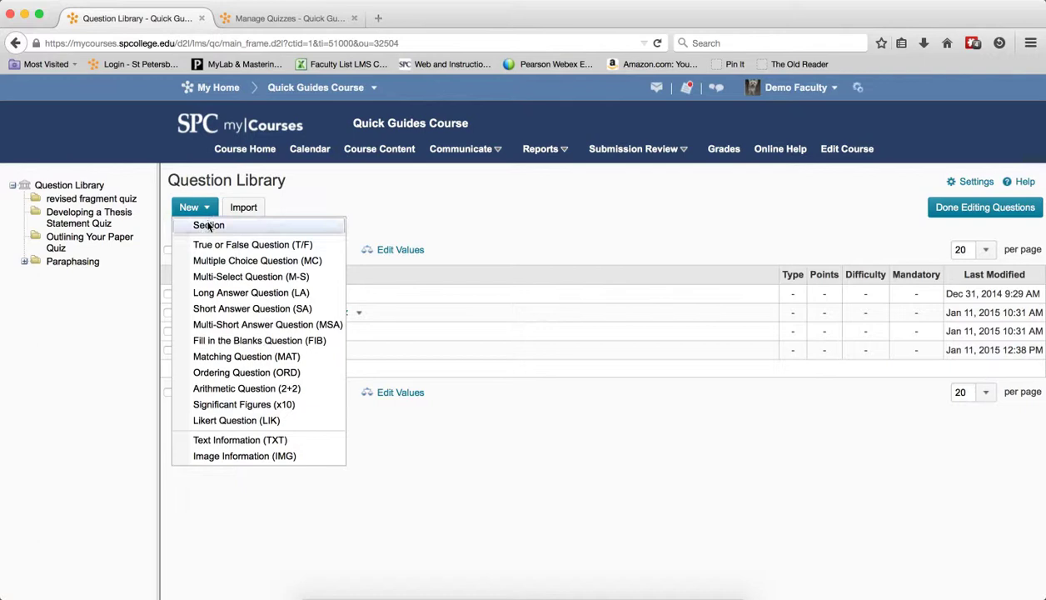
click(208, 225)
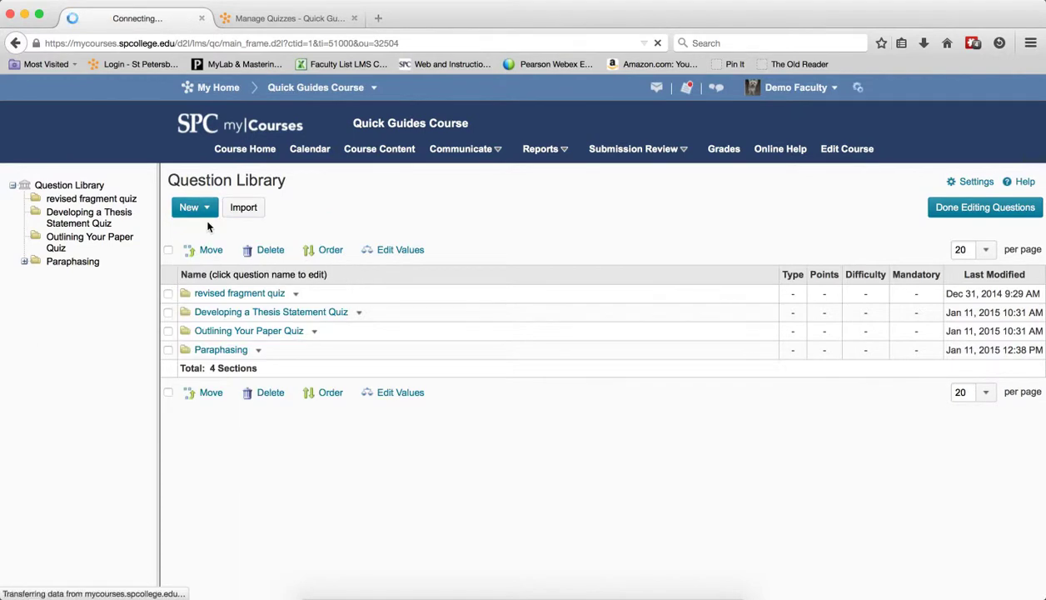
Name the new section 'Active and Passive Question' and save it.
click(188, 207)
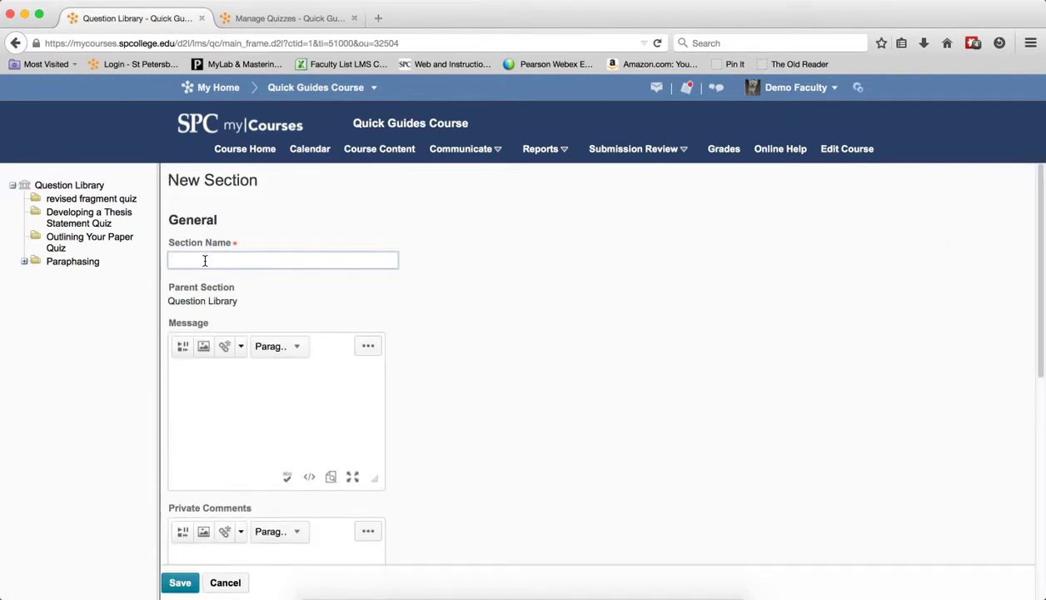
text(Active and)
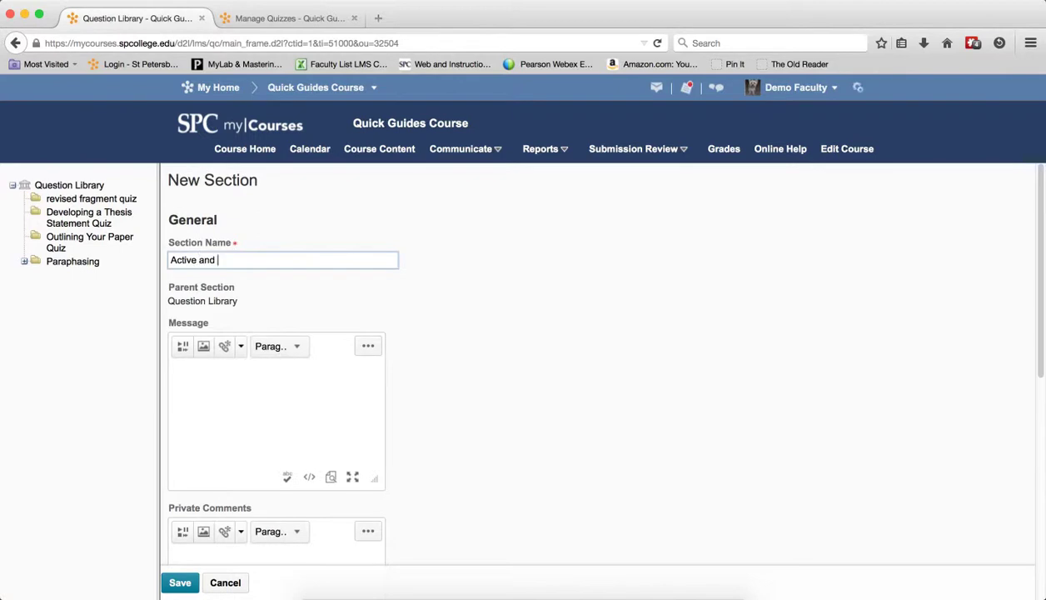
text(Passive)
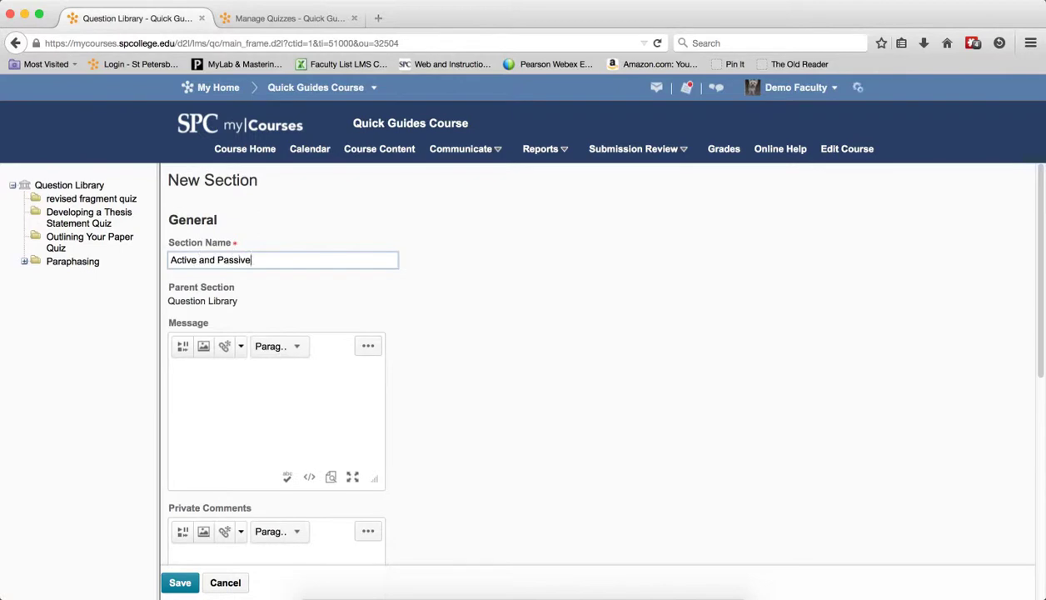
text(Question)
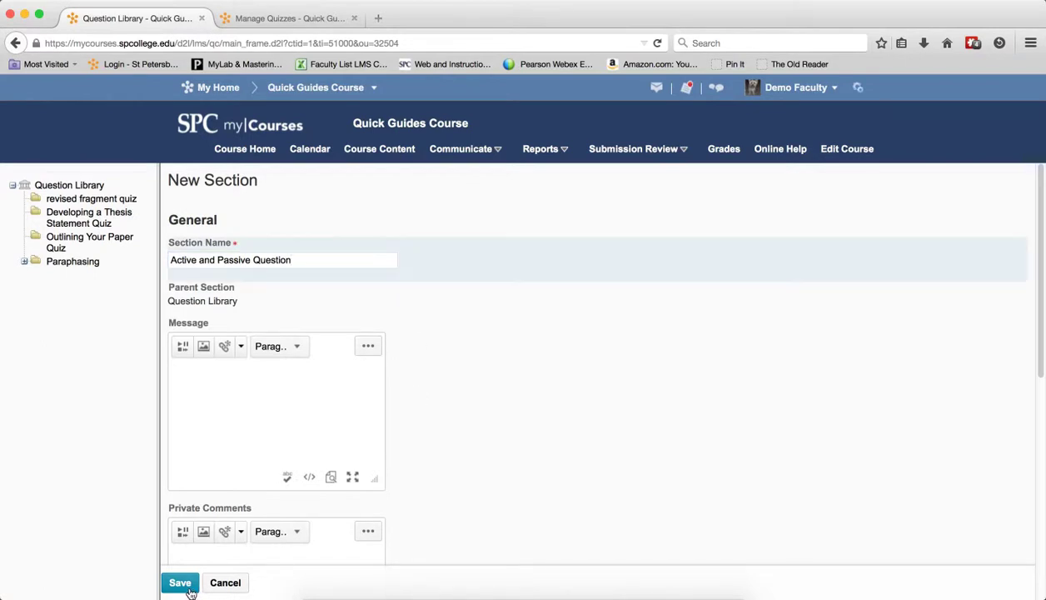
click(179, 583)
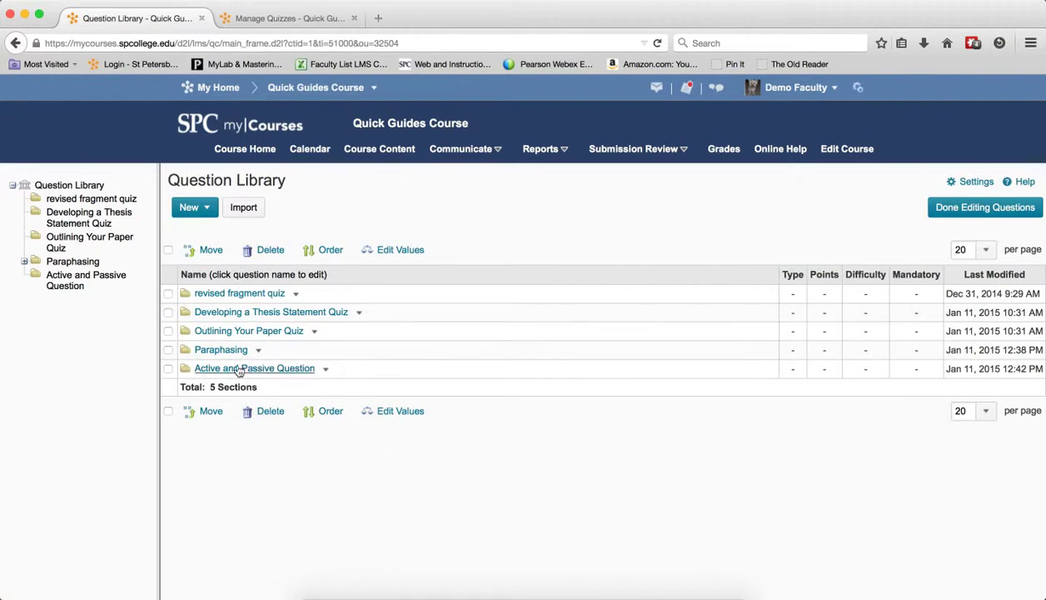
Enter the Active and Passive Question section and start an import into it.
click(253, 368)
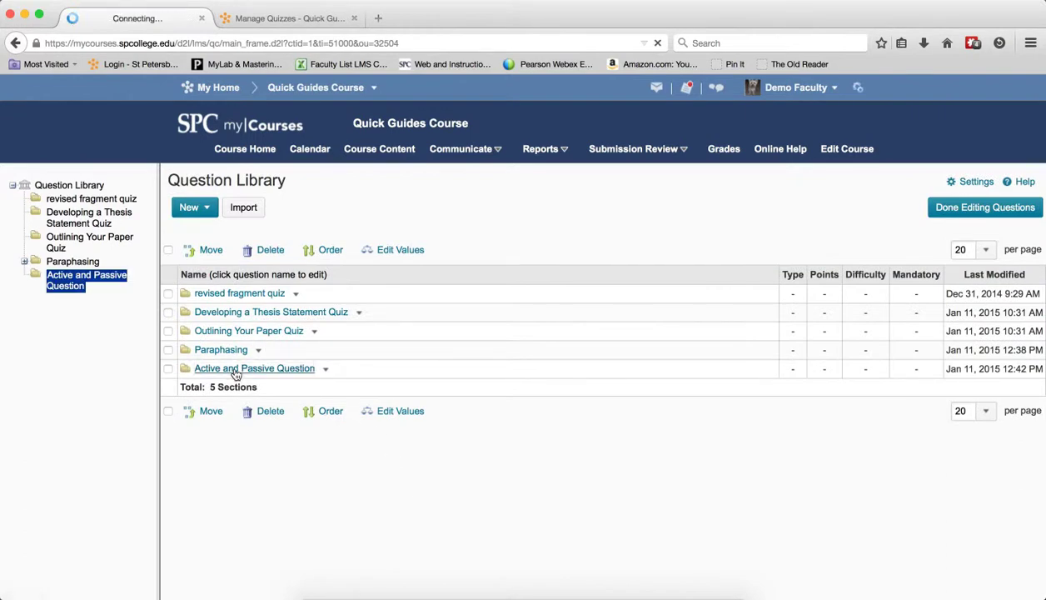
click(253, 368)
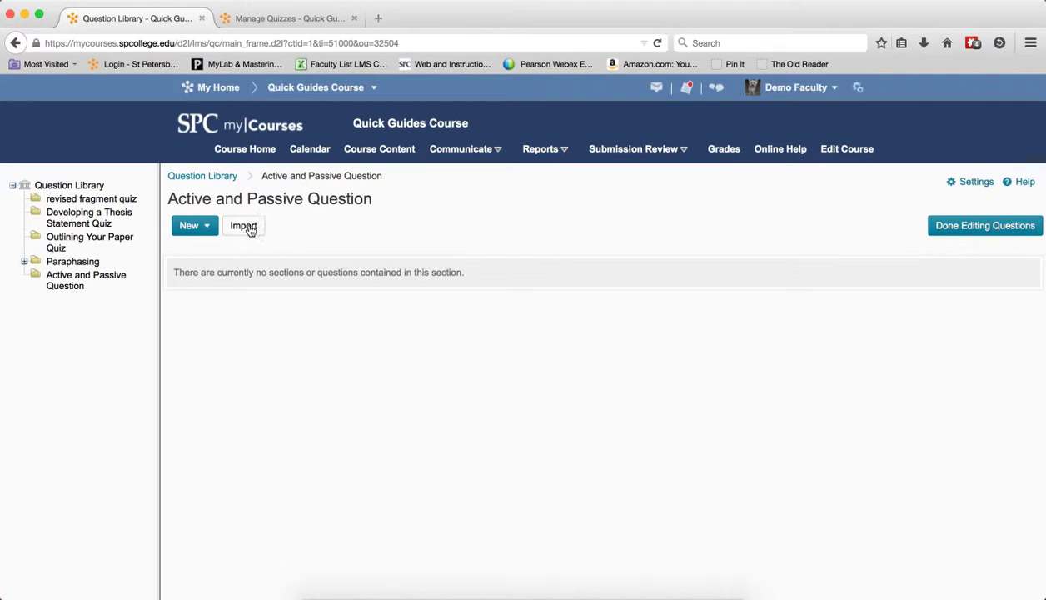
click(243, 225)
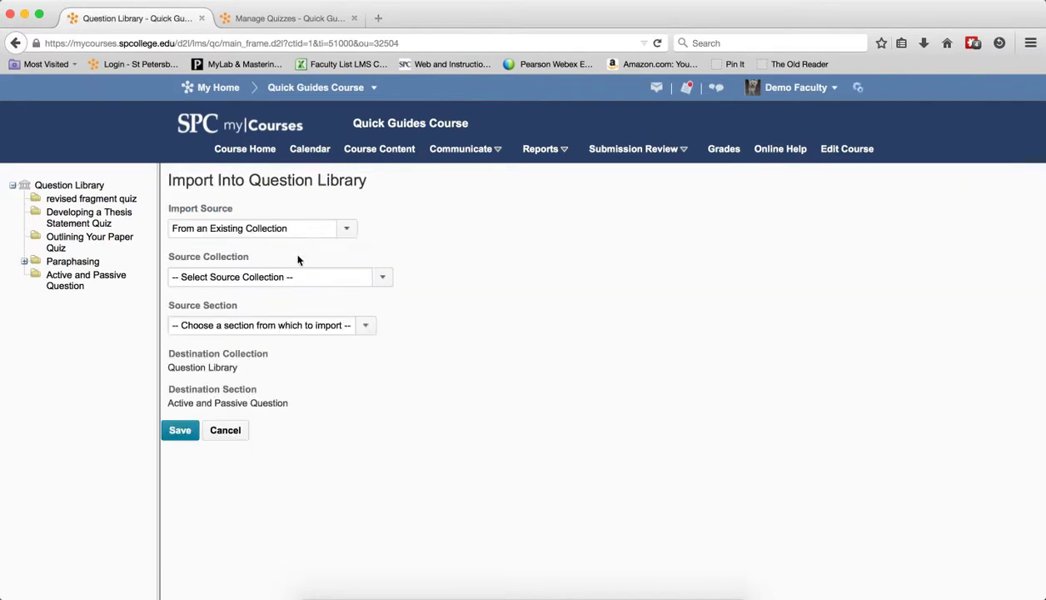
Choose Active and Passive Voice Quiz as source collection and revisedpassiveactivevoicequiz as source section.
click(382, 277)
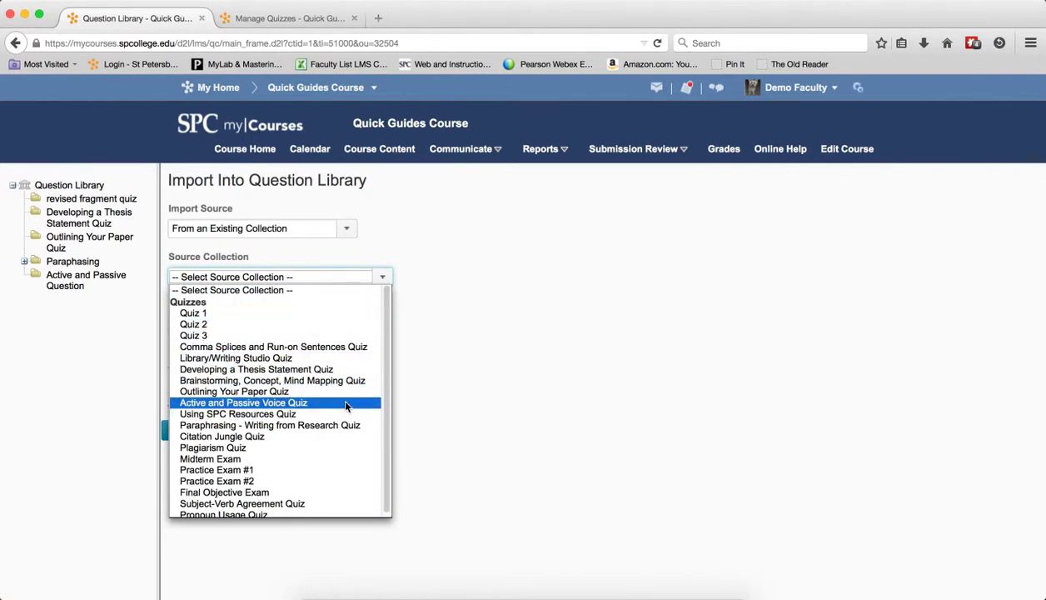
click(243, 401)
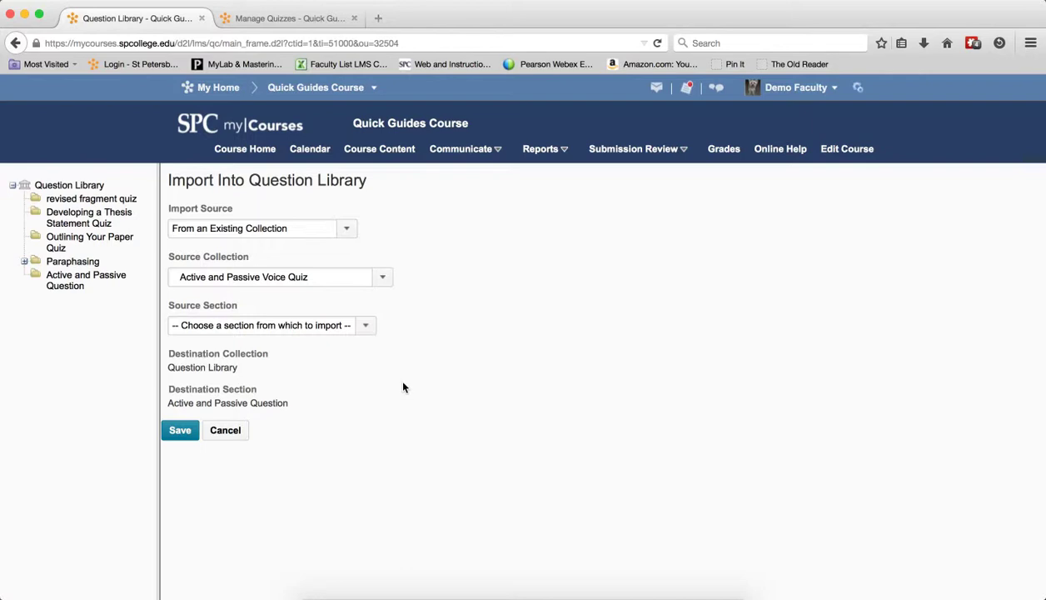
click(364, 324)
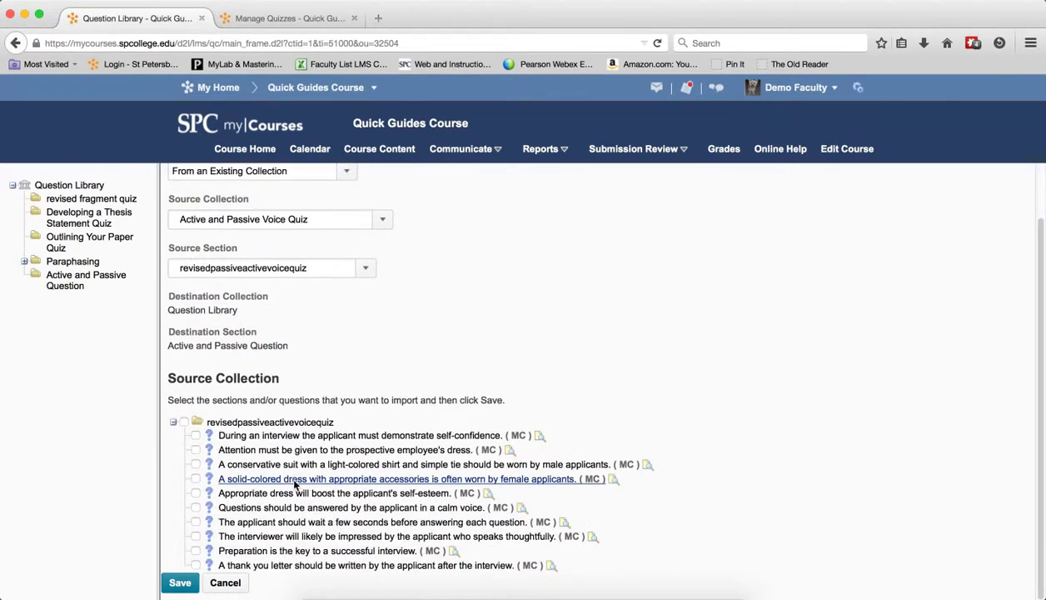
Select all questions in the quiz section and import them into the new section.
click(195, 434)
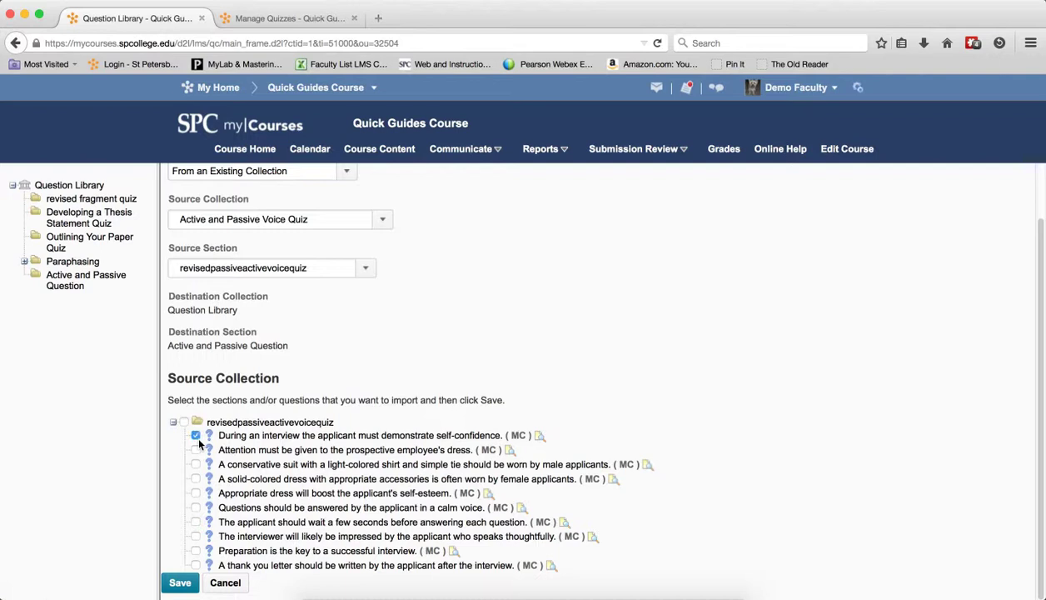
click(195, 463)
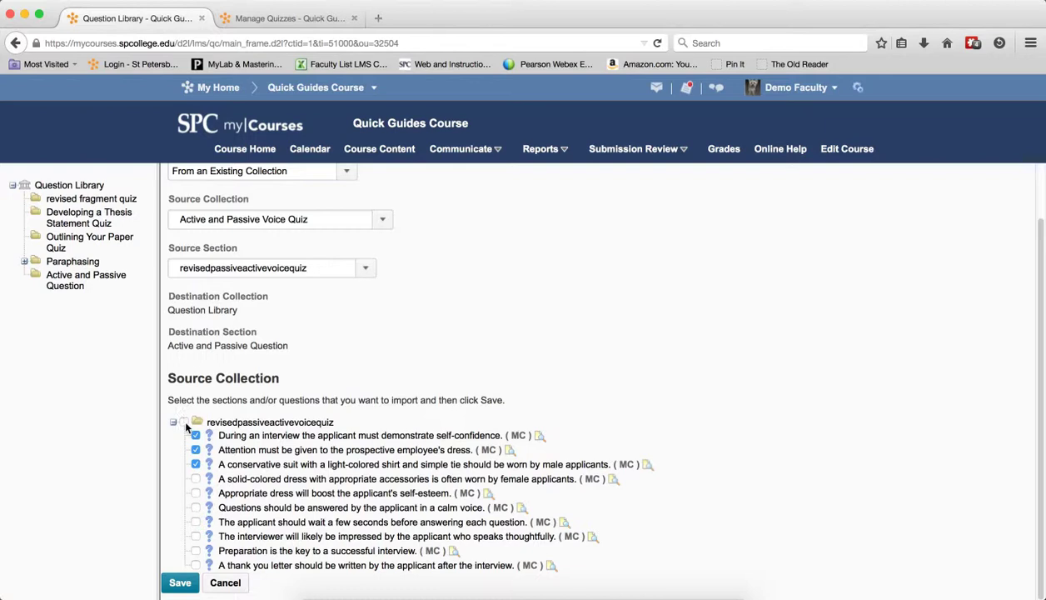
click(183, 421)
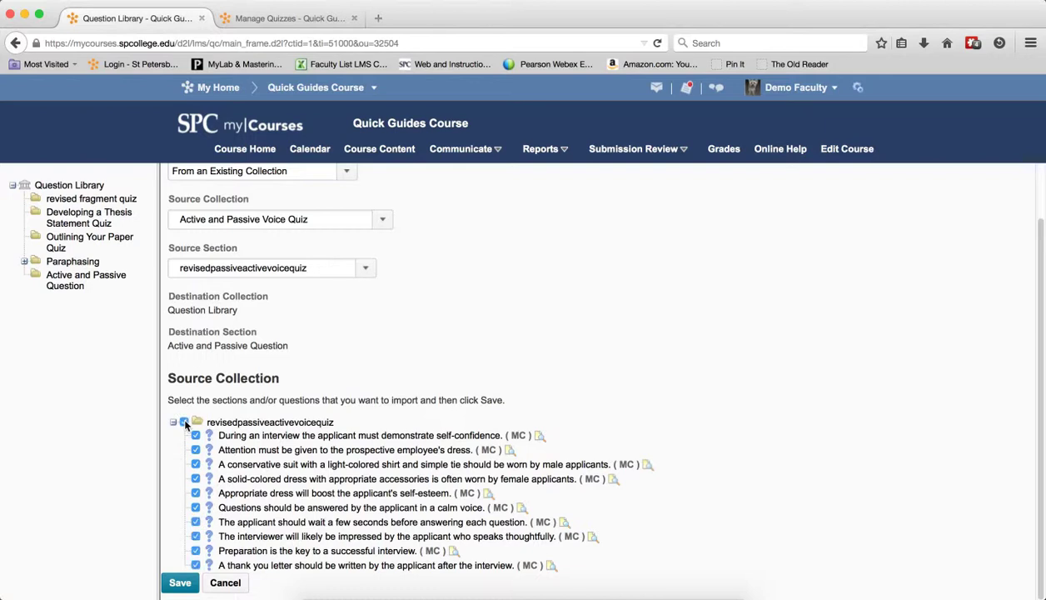
click(180, 583)
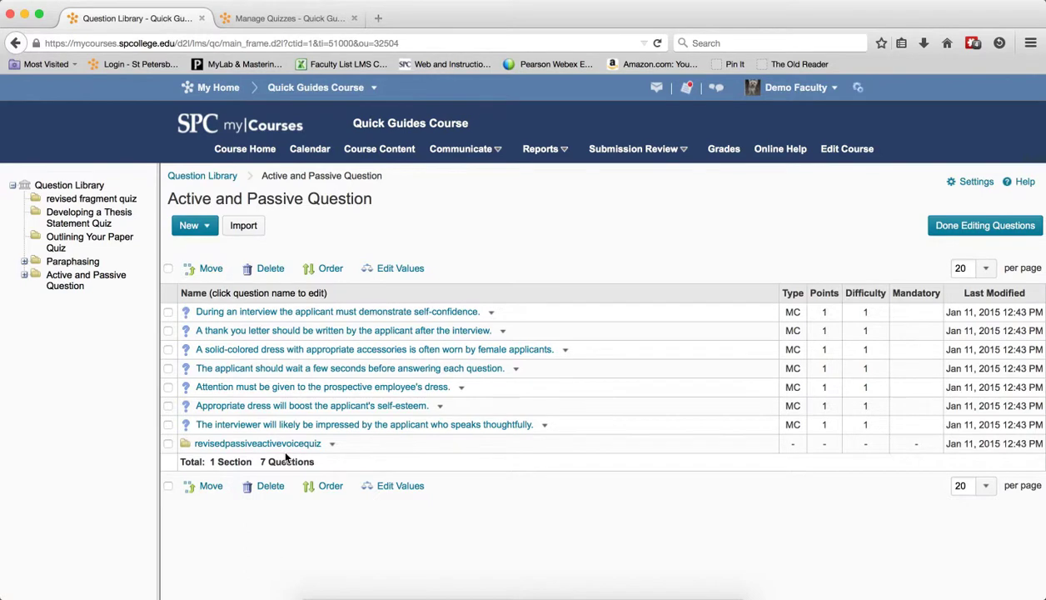
Finish editing questions via Done Editing Questions, returning to Manage Quizzes.
click(984, 225)
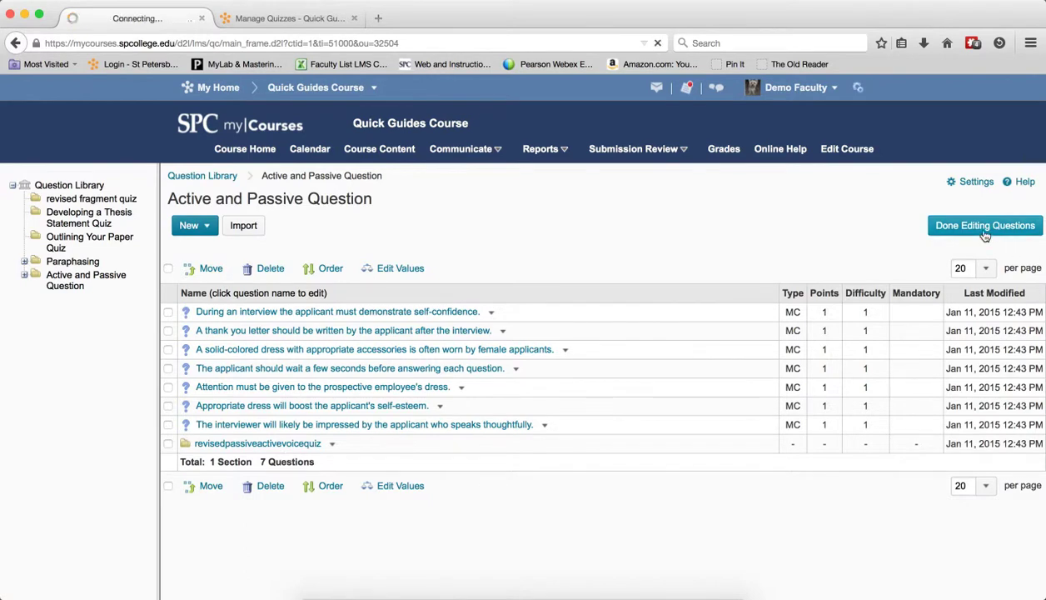
click(984, 225)
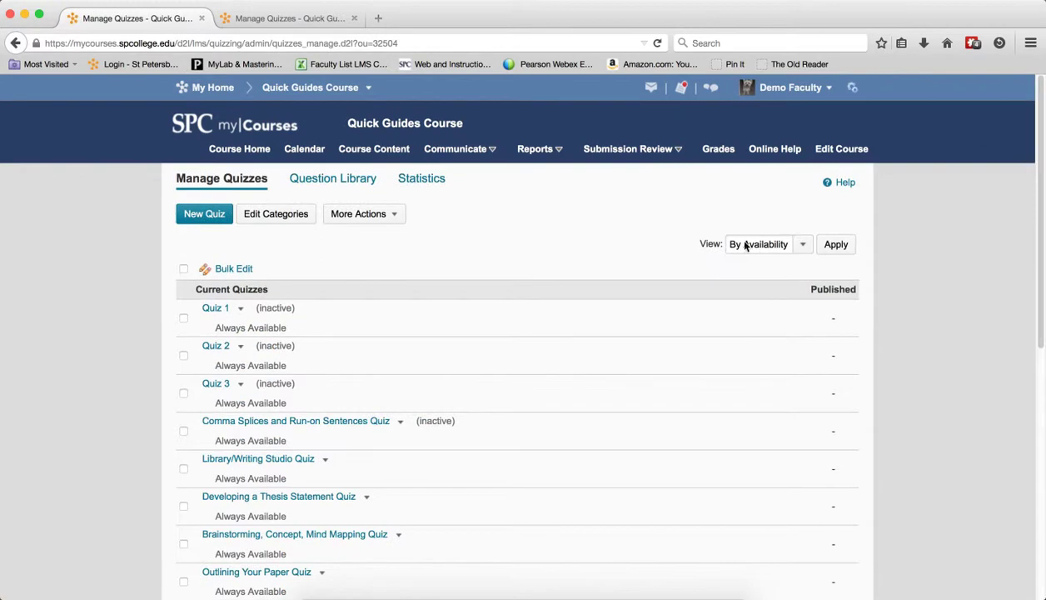
mouse_move(688, 243)
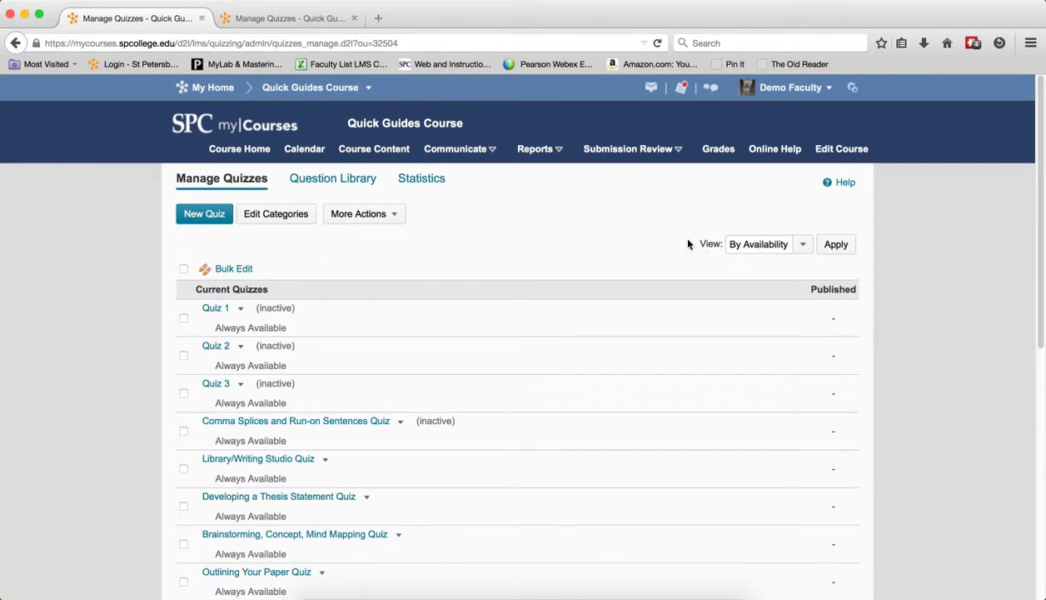